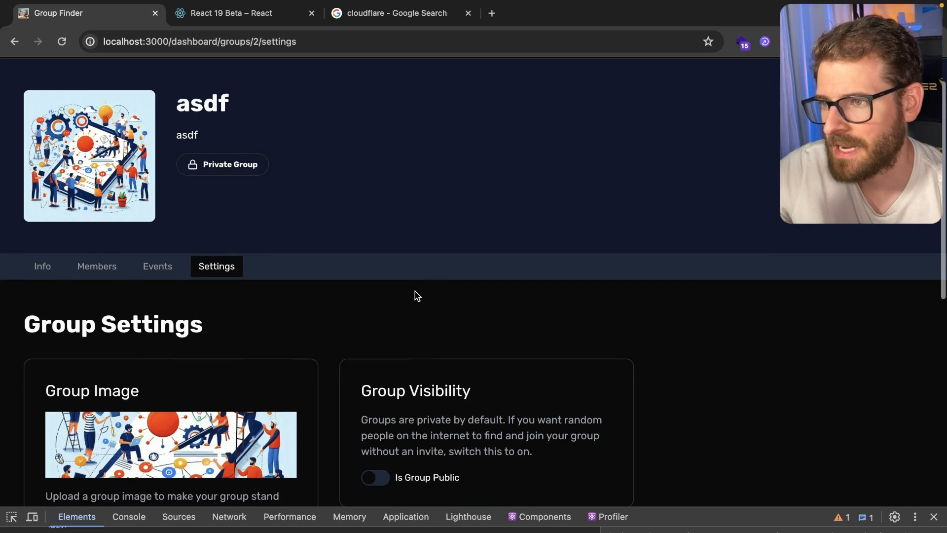
Step: Upload the chosen screenshot as the group's image from the Settings tab
{"action": "scroll", "scroll_direction": "down", "scroll_amount": 3}
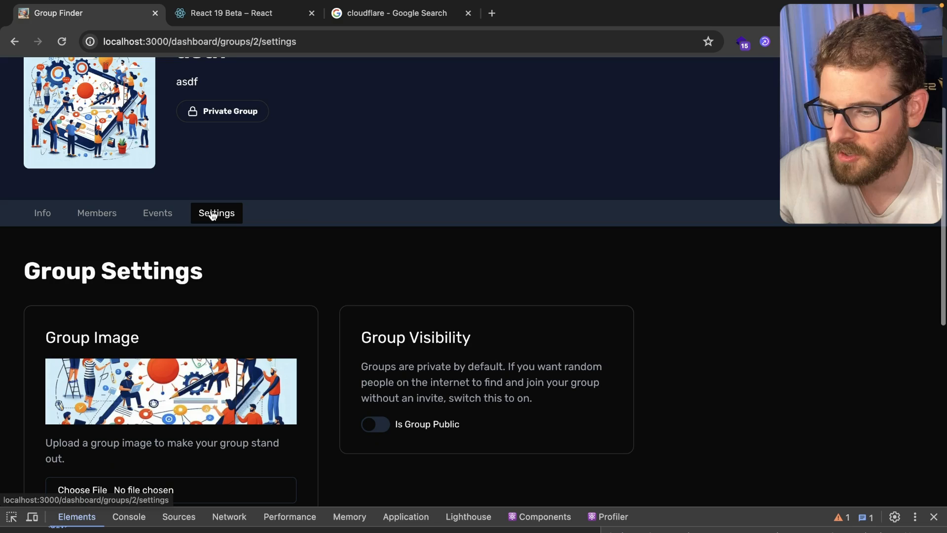
{"action": "scroll", "scroll_direction": "down", "scroll_amount": 3}
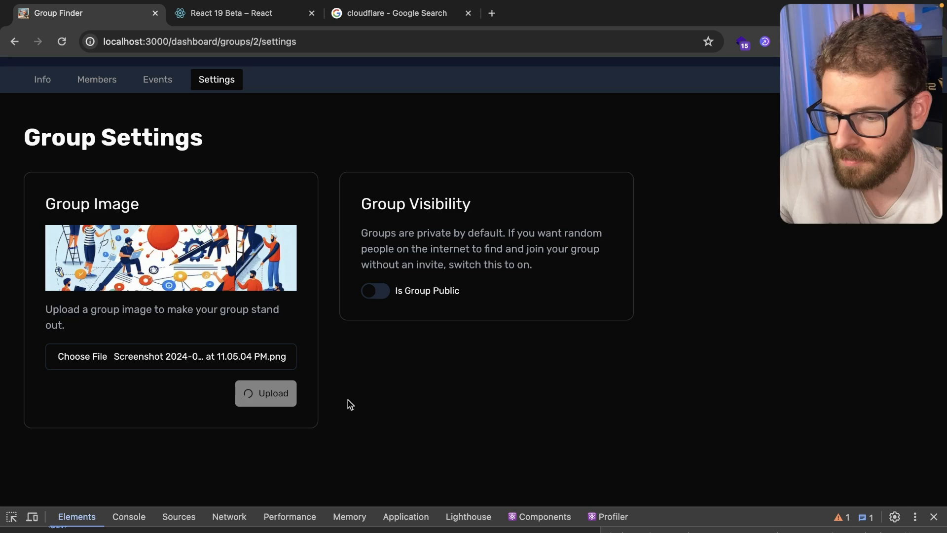
{"action": "left_click", "coordinate": [265, 393]}
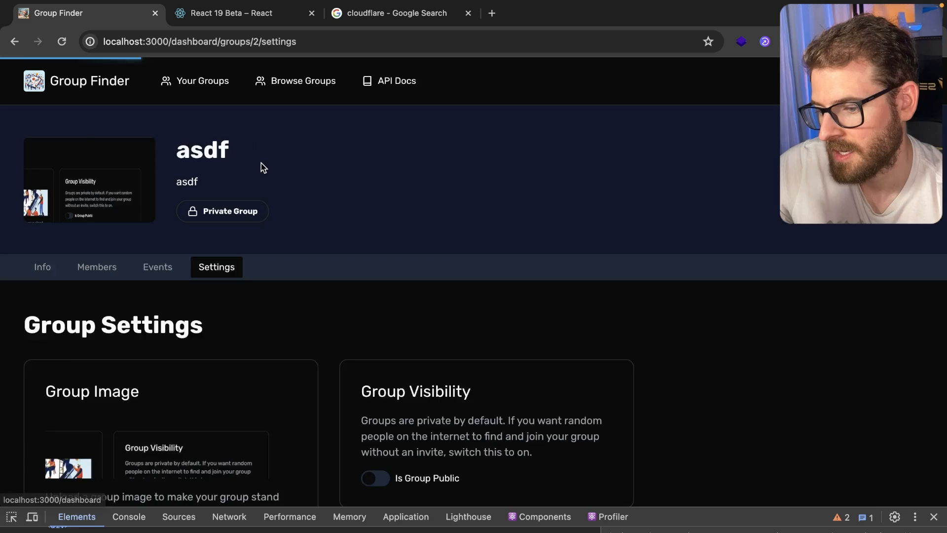
{"action": "scroll", "scroll_direction": "down", "scroll_amount": 3}
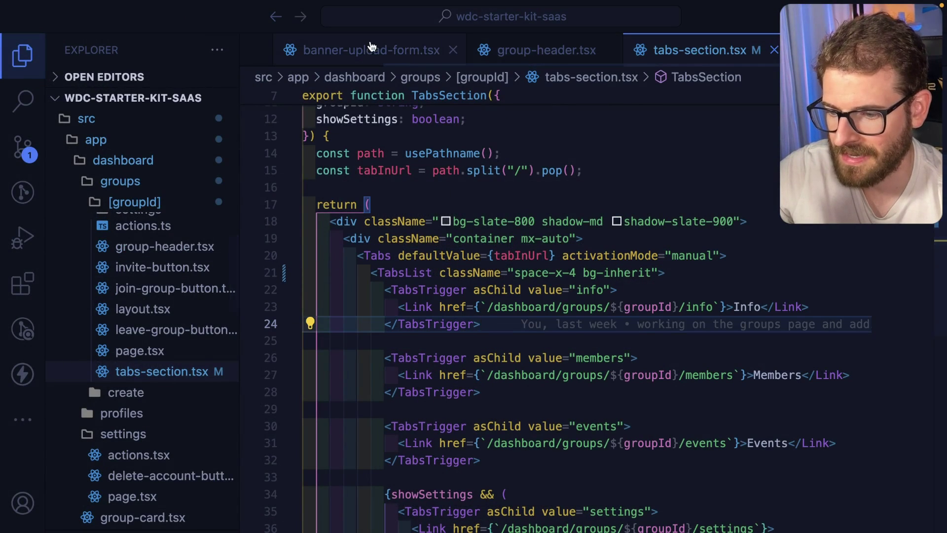
Step: Build the banner form data with new FormData(e.currentTarget) and drop the file append call
{"action": "left_click", "coordinate": [370, 50]}
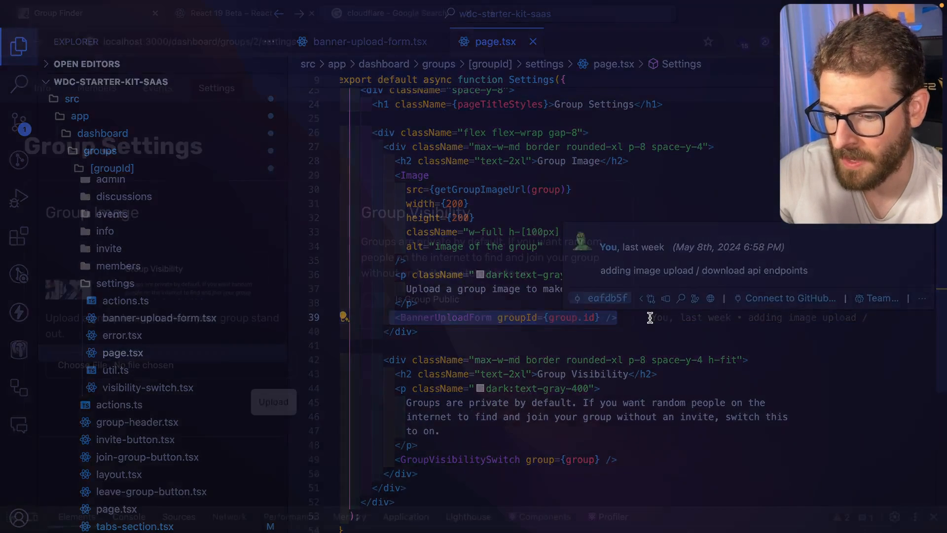
{"action": "left_click", "coordinate": [64, 13]}
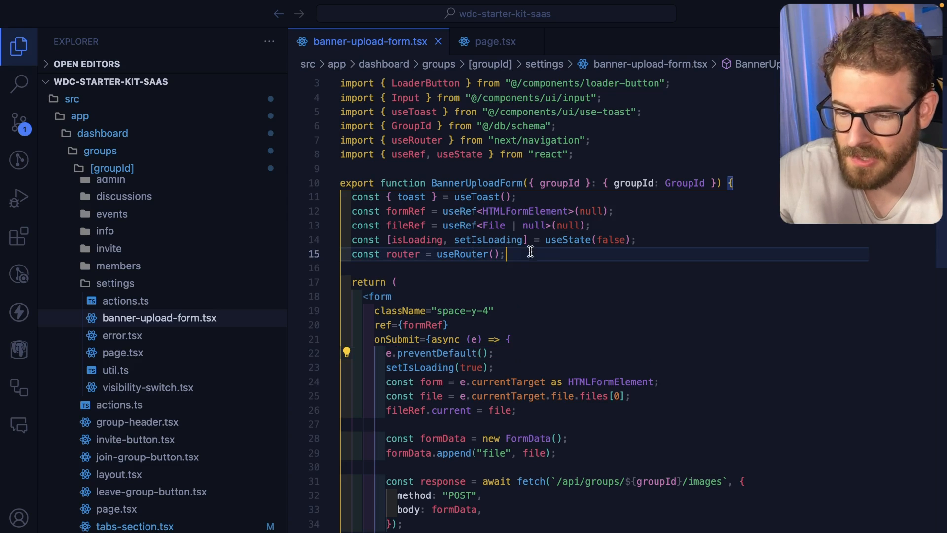
{"action": "scroll", "scroll_direction": "down", "scroll_amount": 3}
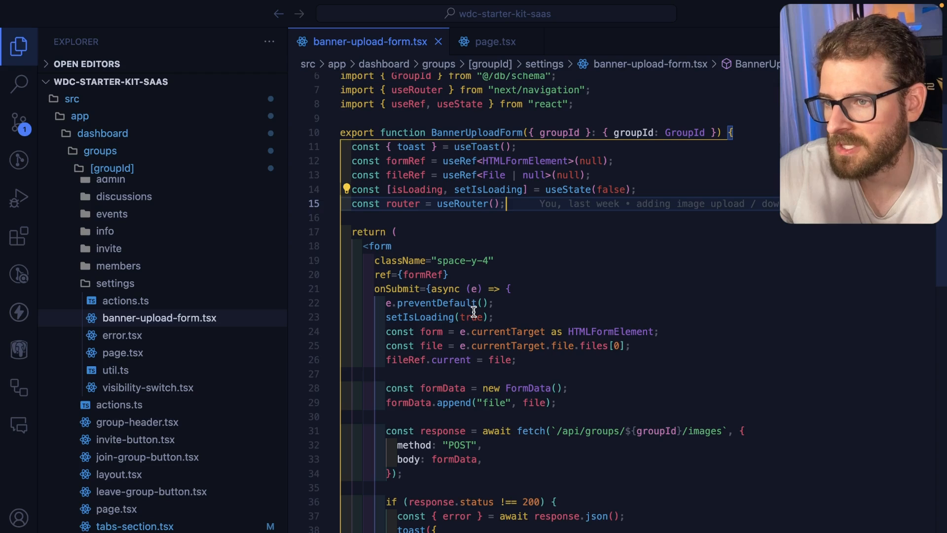
{"action": "scroll", "scroll_direction": "down", "scroll_amount": 3}
{"action": "type", "text": "e.currentTarget"}
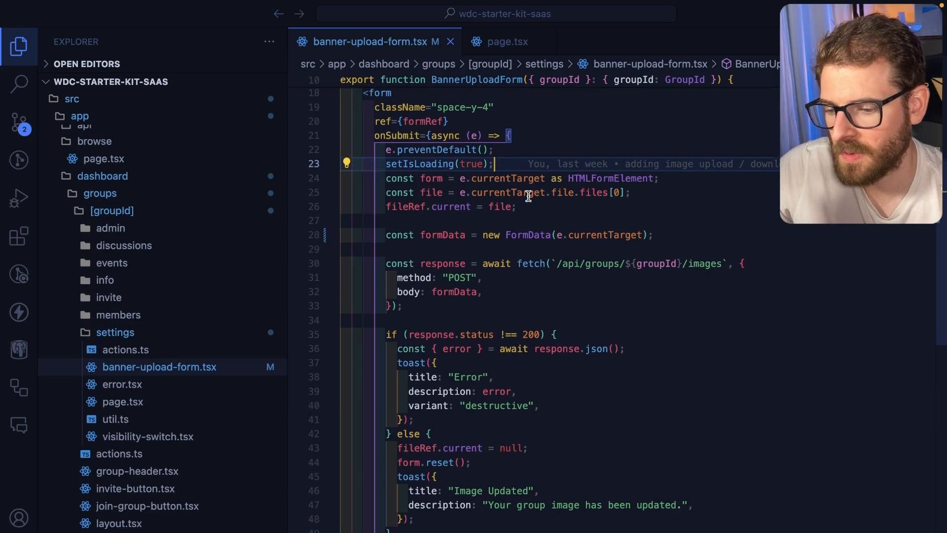
{"action": "mouse_move", "coordinate": [506, 193]}
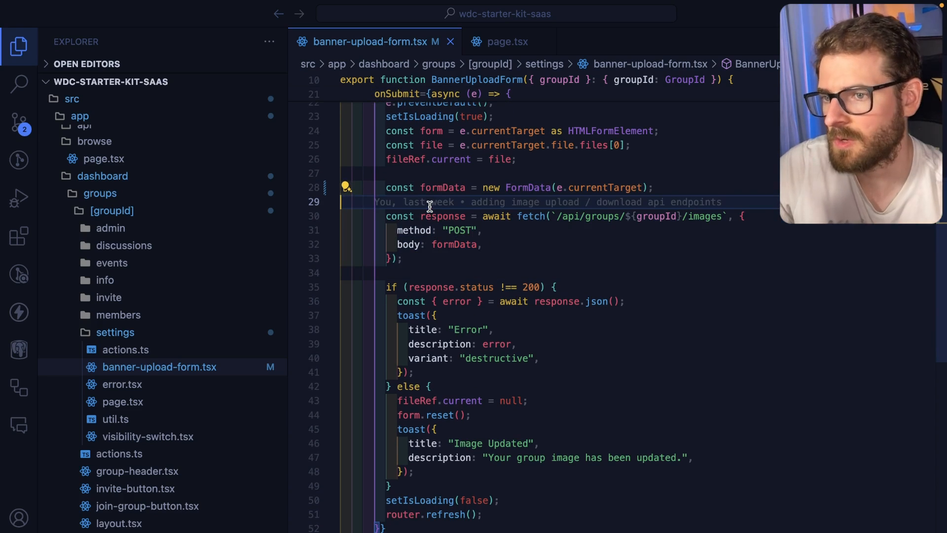
{"action": "double_click", "coordinate": [702, 230]}
{"action": "type", "text": "images"}
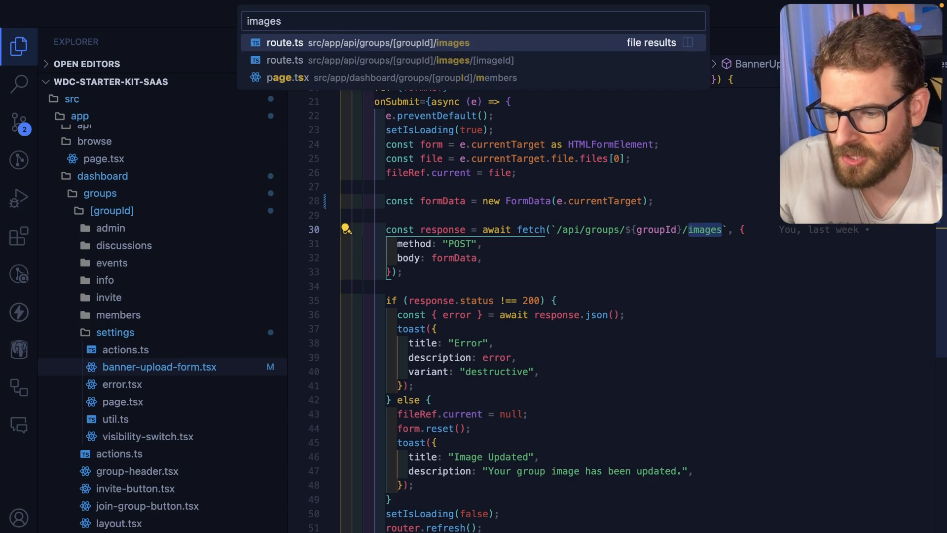
Step: Locate the api/groups images route.ts and inspect its POST upload handler
{"action": "type", "text": "api/g"}
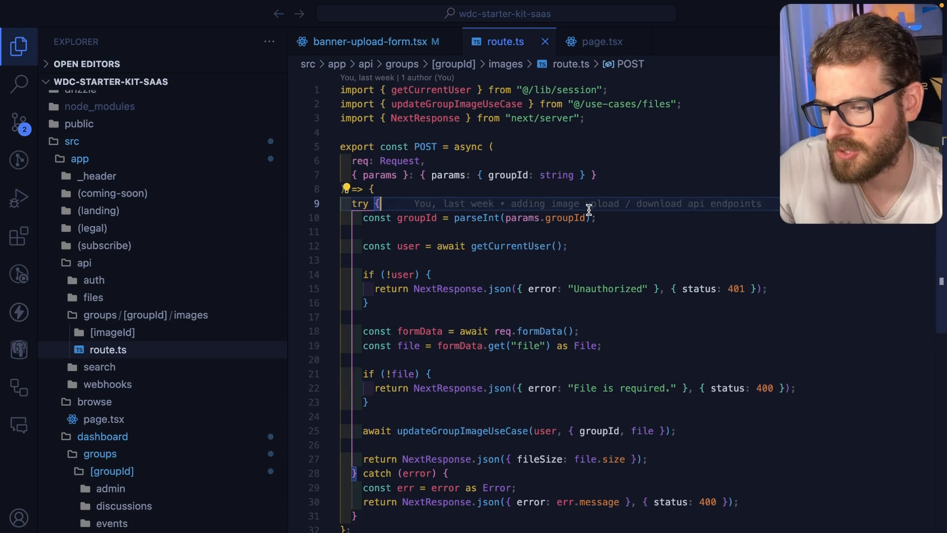
{"action": "scroll", "scroll_direction": "down", "scroll_amount": 3}
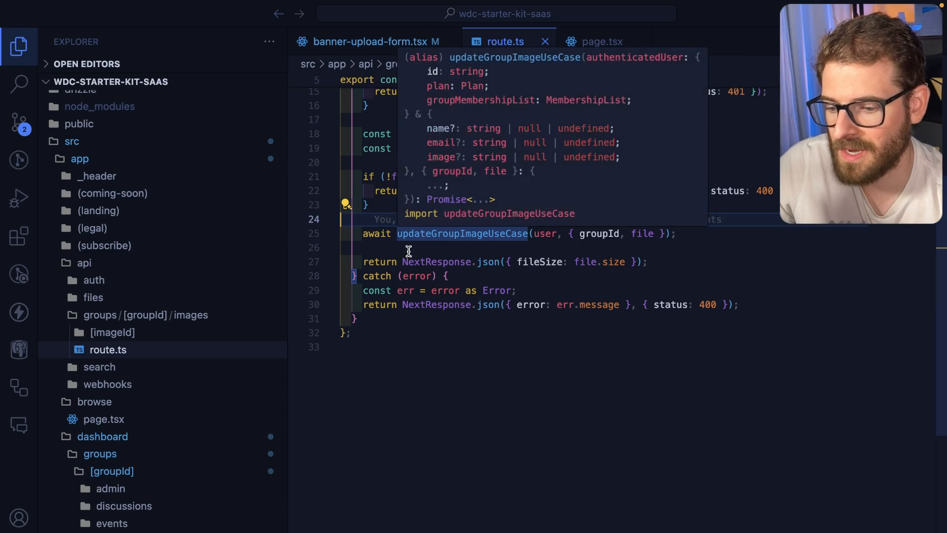
Step: Review updateGroupImageUseCase in files.ts with its file-type, size and ownership checks
{"action": "left_click", "coordinate": [462, 232]}
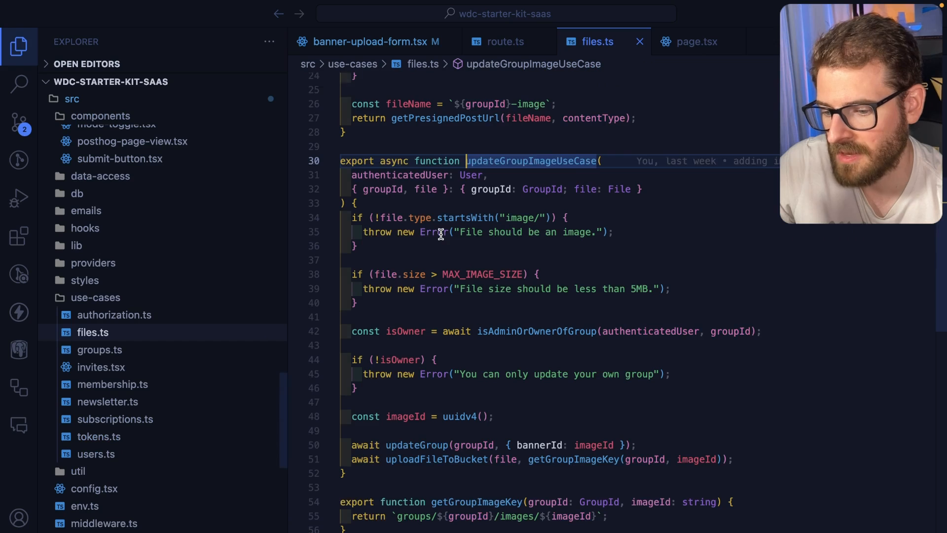
{"action": "scroll", "scroll_direction": "down", "scroll_amount": 3}
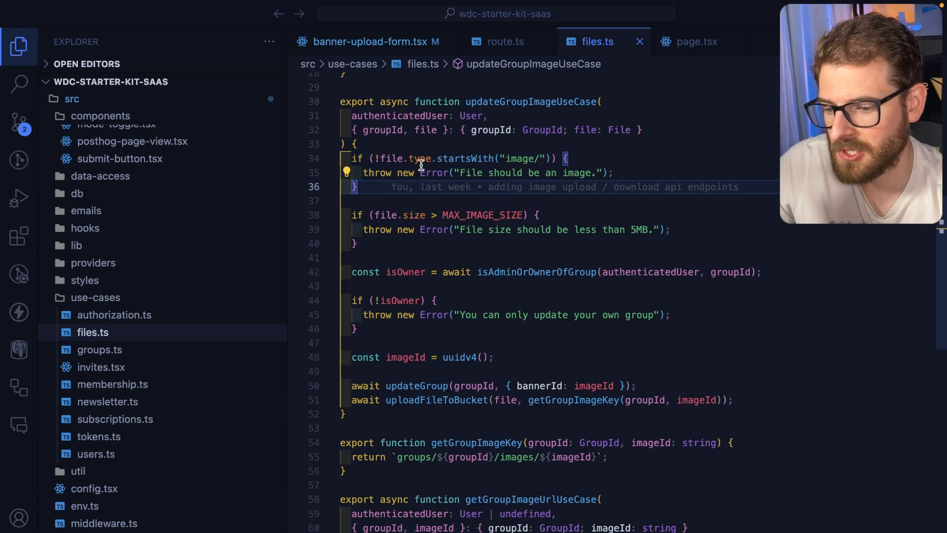
{"action": "mouse_move", "coordinate": [434, 173]}
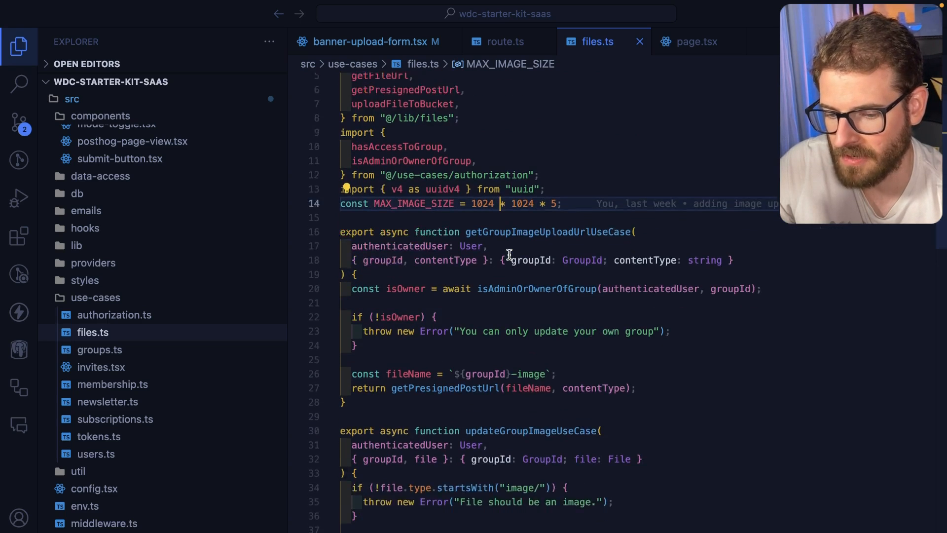
{"action": "scroll", "scroll_direction": "down", "scroll_amount": 3}
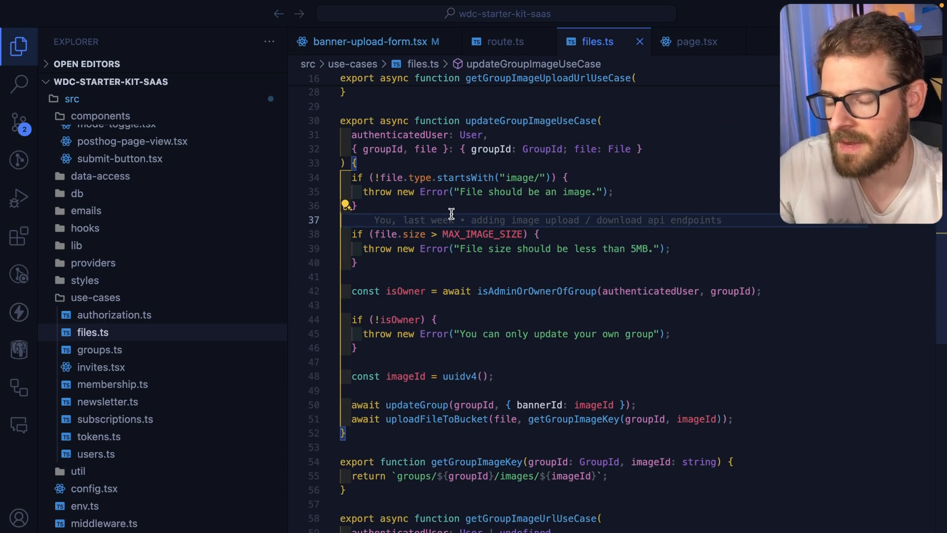
{"action": "scroll", "scroll_direction": "down", "scroll_amount": 3}
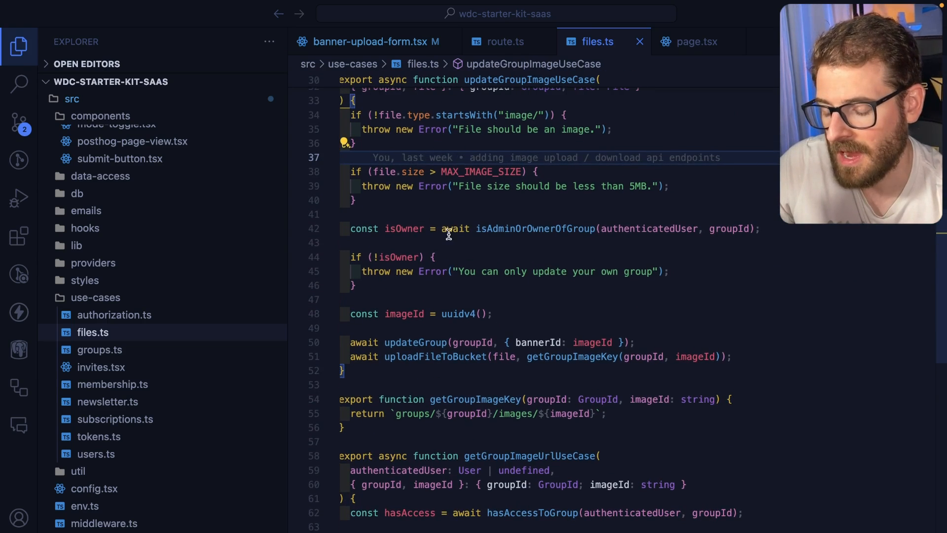
{"action": "mouse_move", "coordinate": [490, 229]}
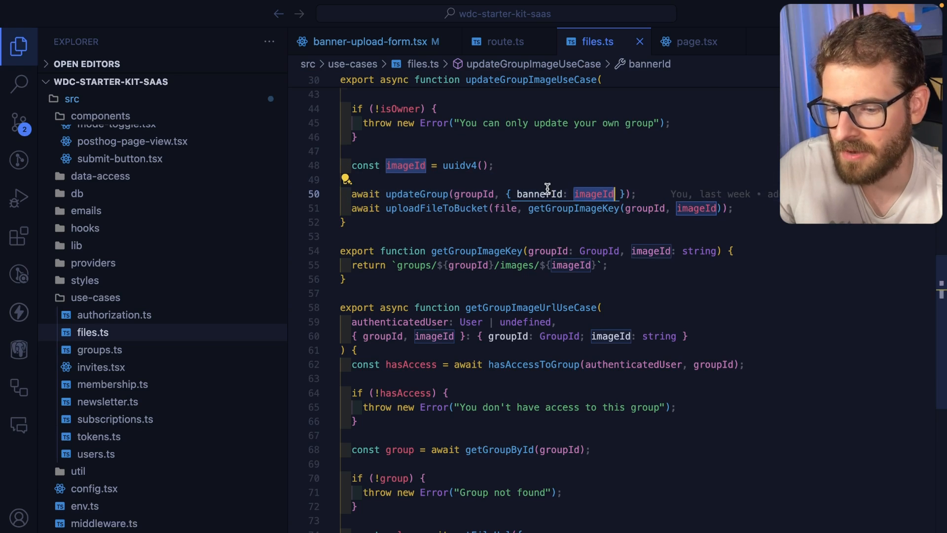
{"action": "type", "text": "schem"}
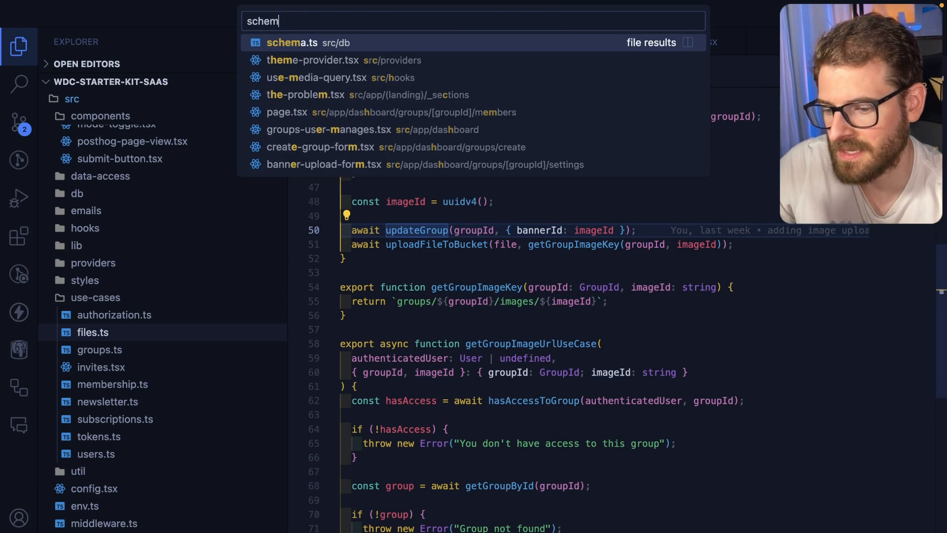
{"action": "left_click", "coordinate": [292, 43]}
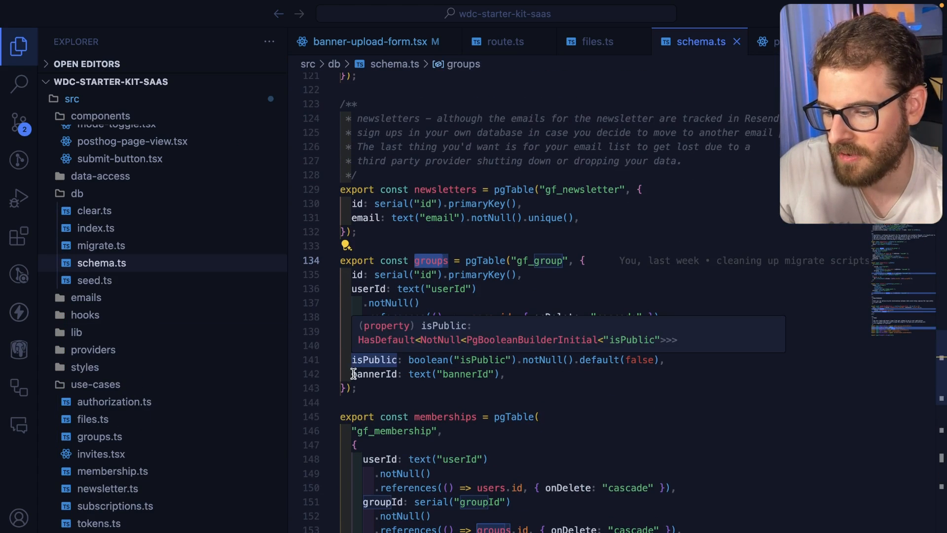
{"action": "left_click", "coordinate": [372, 374]}
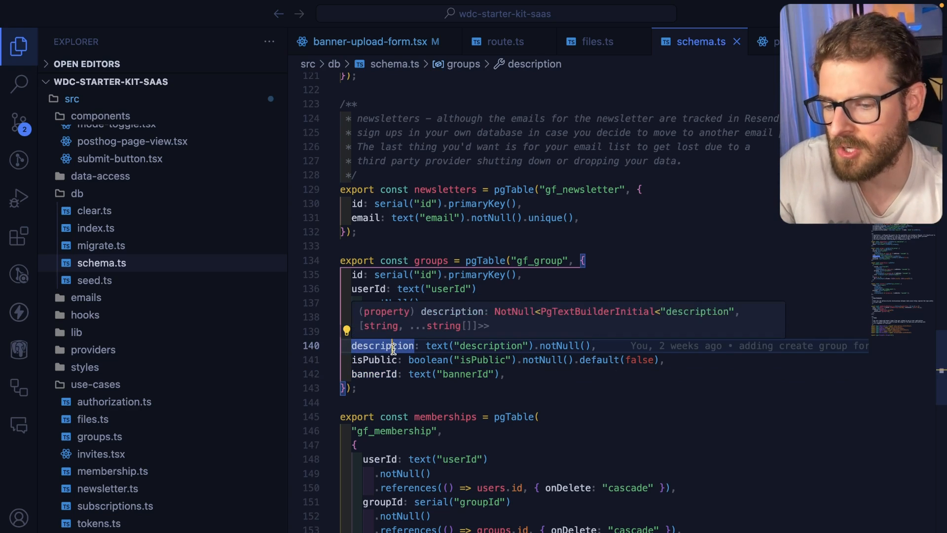
{"action": "left_click", "coordinate": [596, 41]}
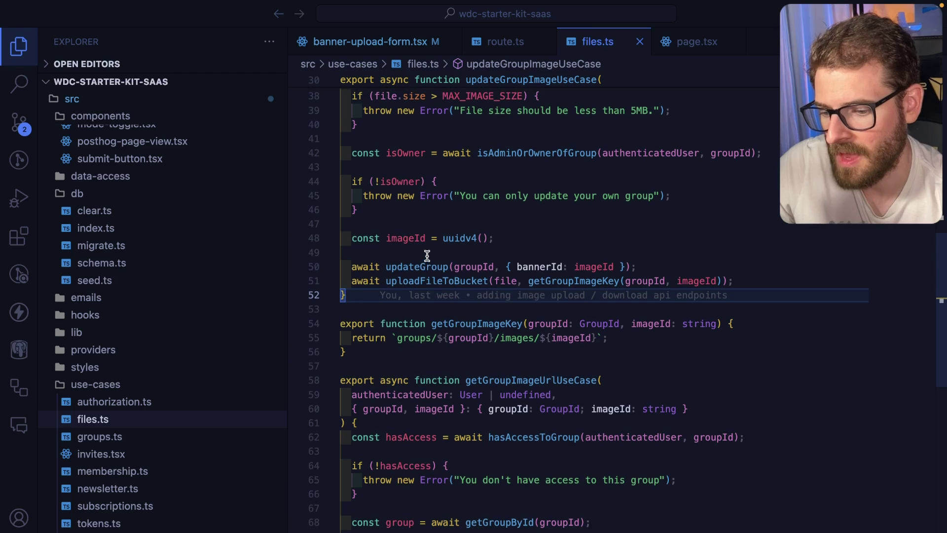
{"action": "double_click", "coordinate": [435, 281]}
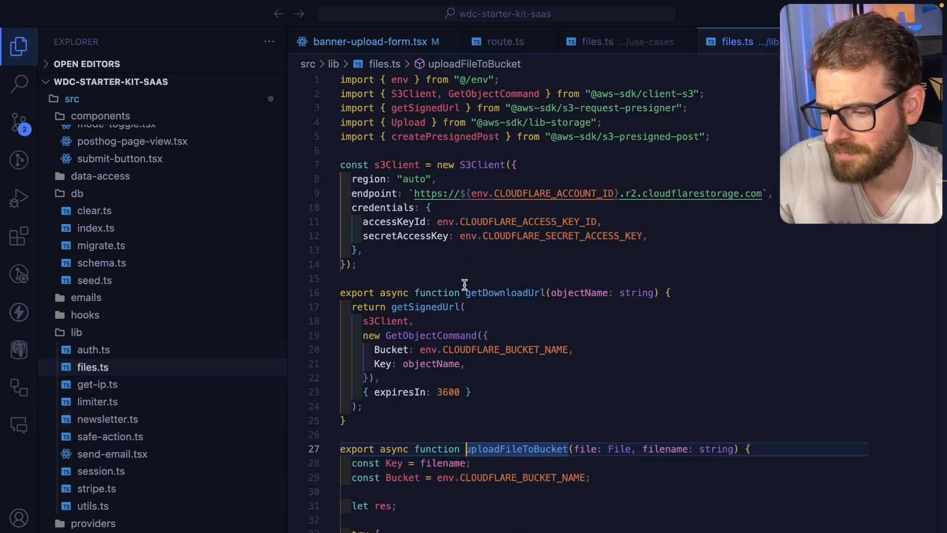
{"action": "scroll", "scroll_direction": "down", "scroll_amount": 3}
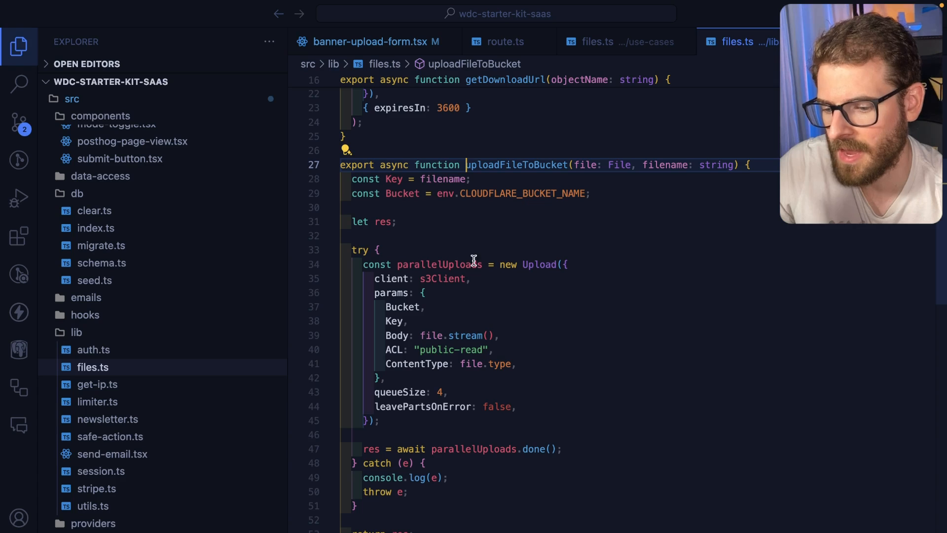
{"action": "mouse_move", "coordinate": [445, 207]}
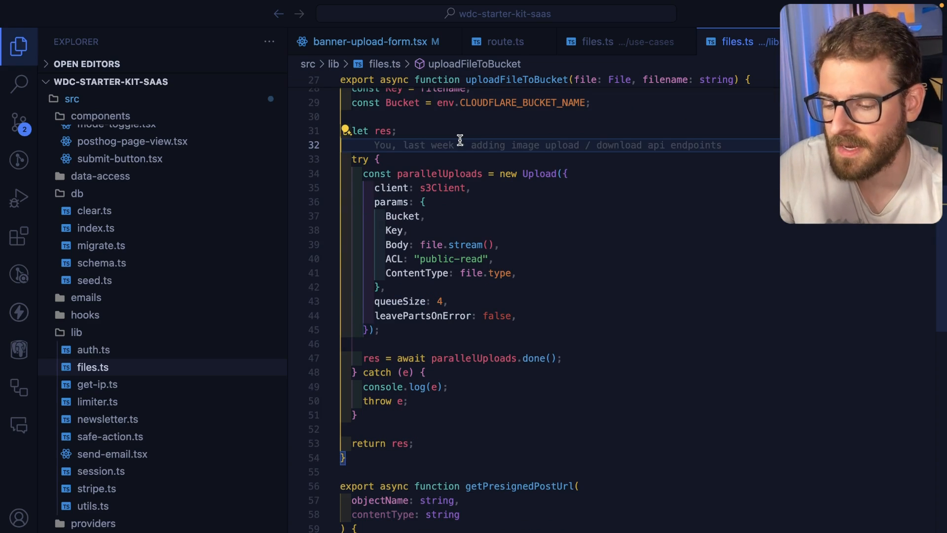
{"action": "left_click", "coordinate": [604, 41]}
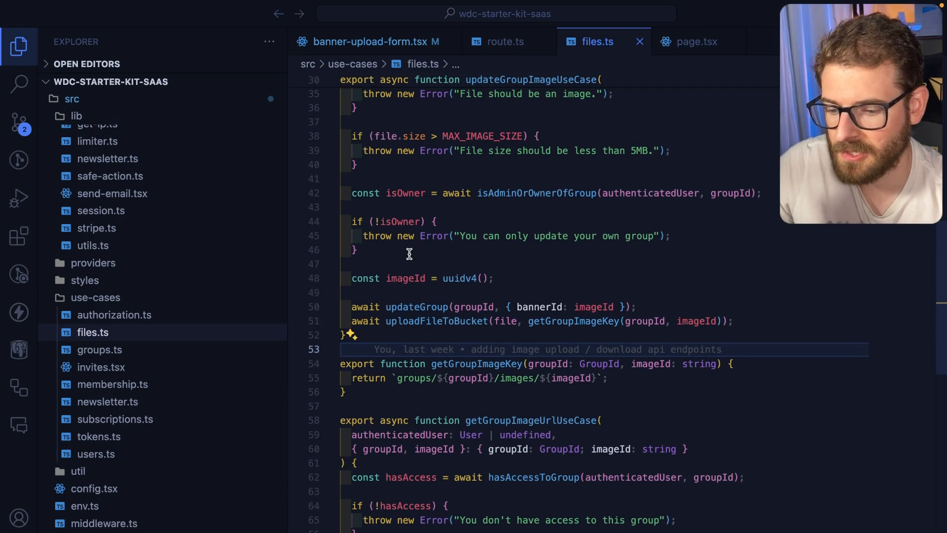
Step: View banner-upload-form.tsx, then the settings page.tsx rendering the Group Image section
{"action": "left_click", "coordinate": [367, 41]}
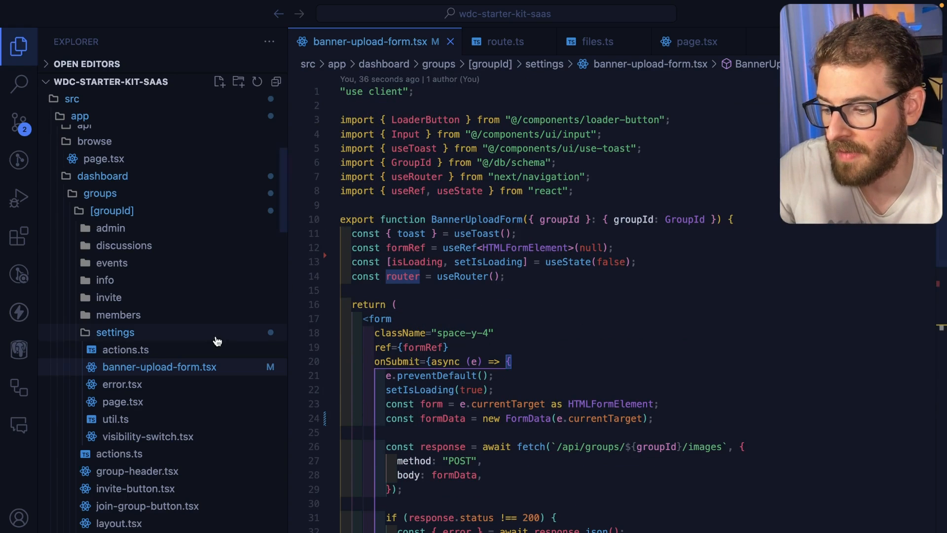
{"action": "left_click", "coordinate": [122, 401]}
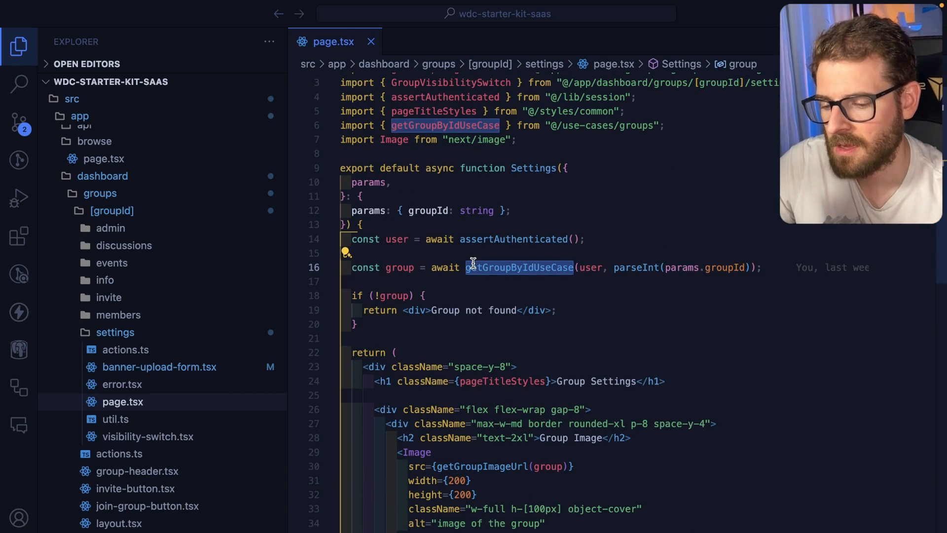
{"action": "scroll", "scroll_direction": "down", "scroll_amount": 3}
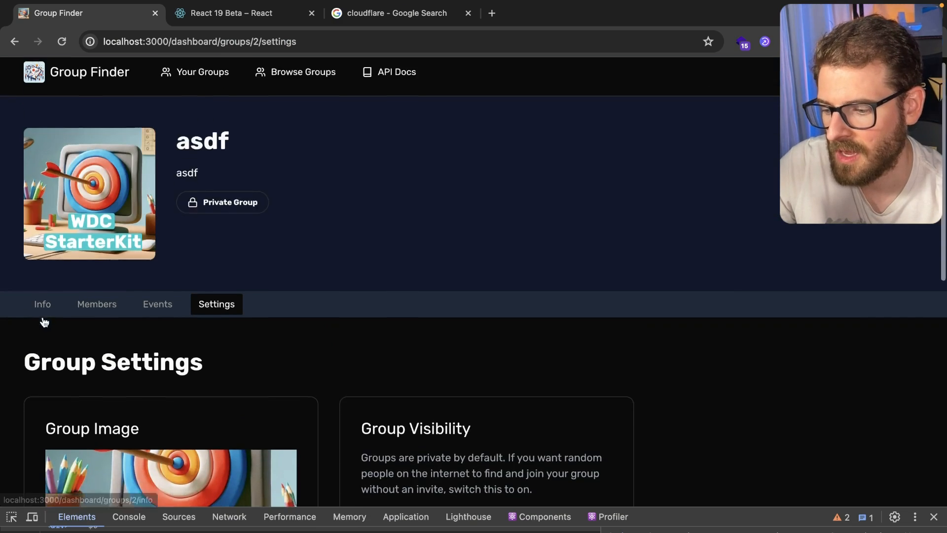
Step: Choose the screenshot PNG and upload it as the new group image
{"action": "scroll", "scroll_direction": "down", "scroll_amount": 3}
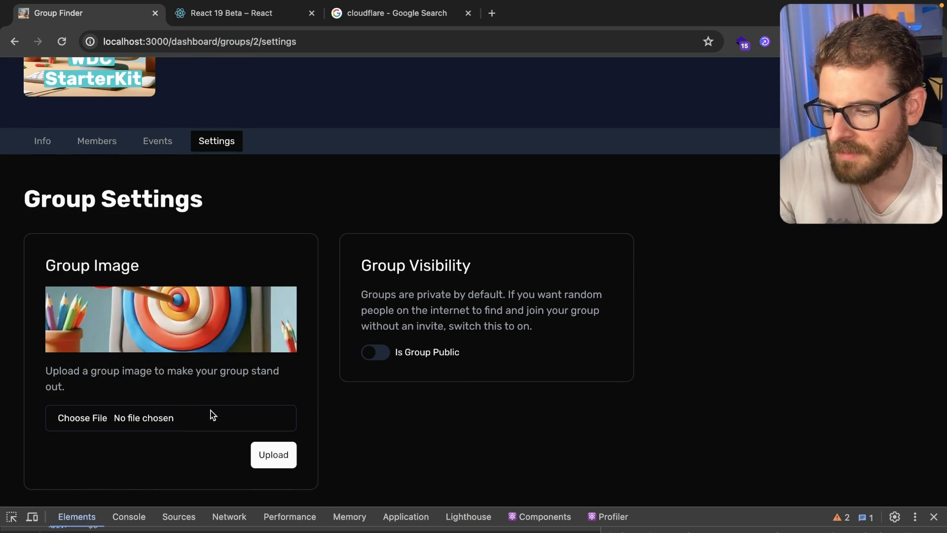
{"action": "left_click", "coordinate": [82, 419]}
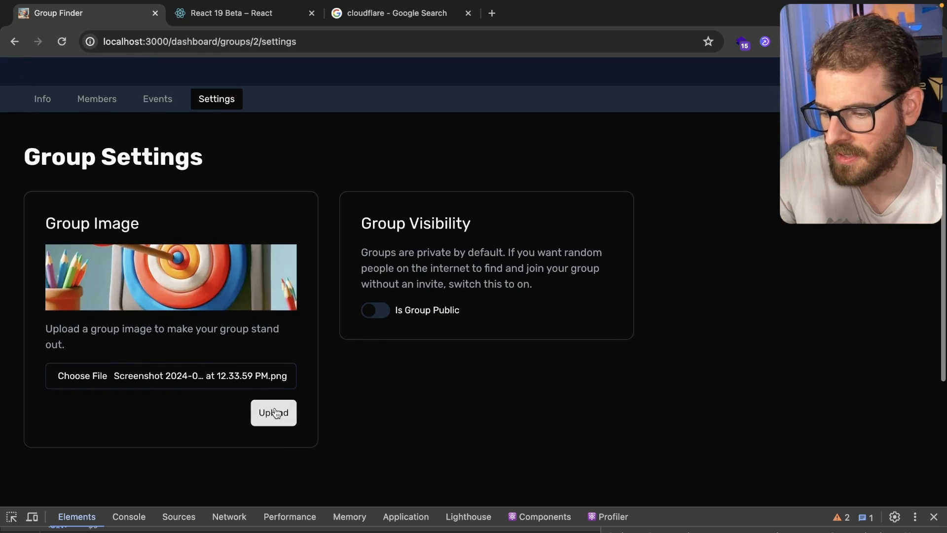
{"action": "left_click", "coordinate": [273, 412]}
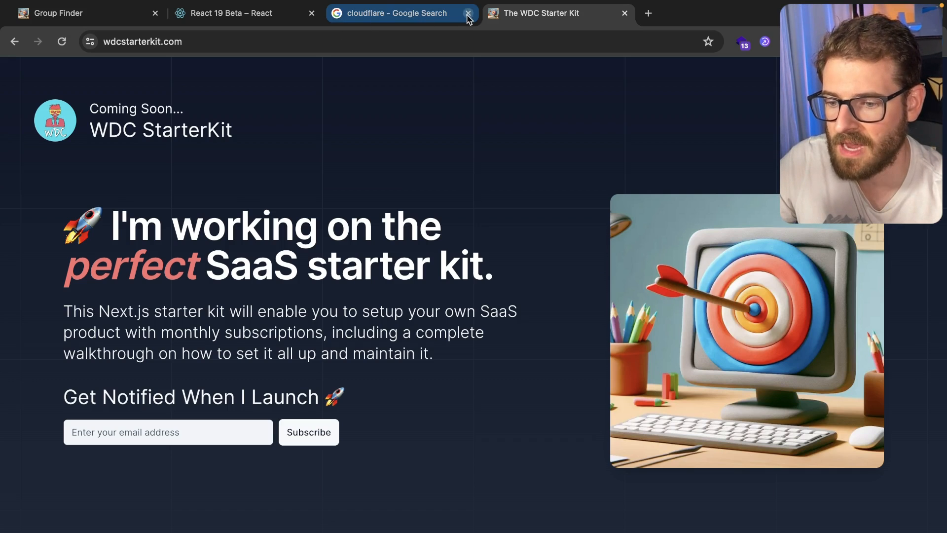
Step: Close the cloudflare search tab and return to Group Finder showing the green logo
{"action": "left_click", "coordinate": [468, 14]}
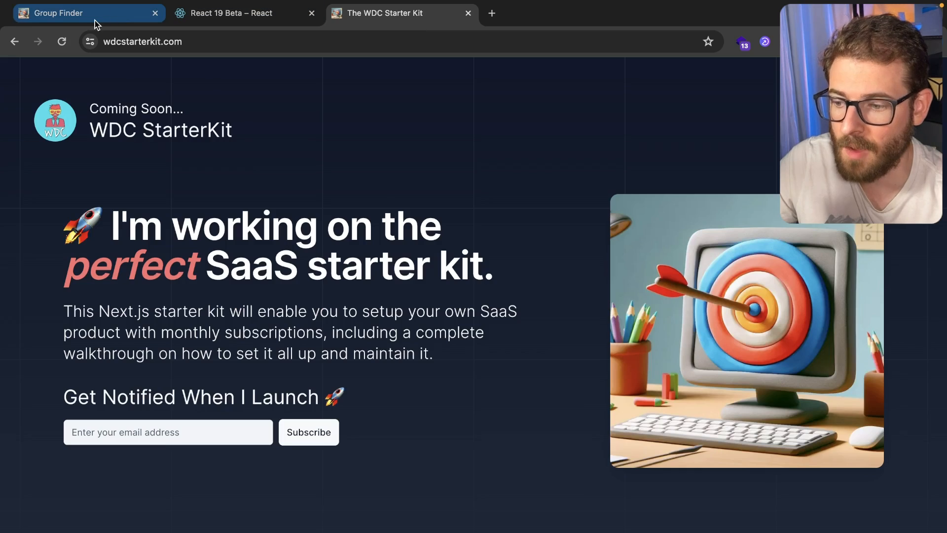
{"action": "left_click", "coordinate": [74, 14]}
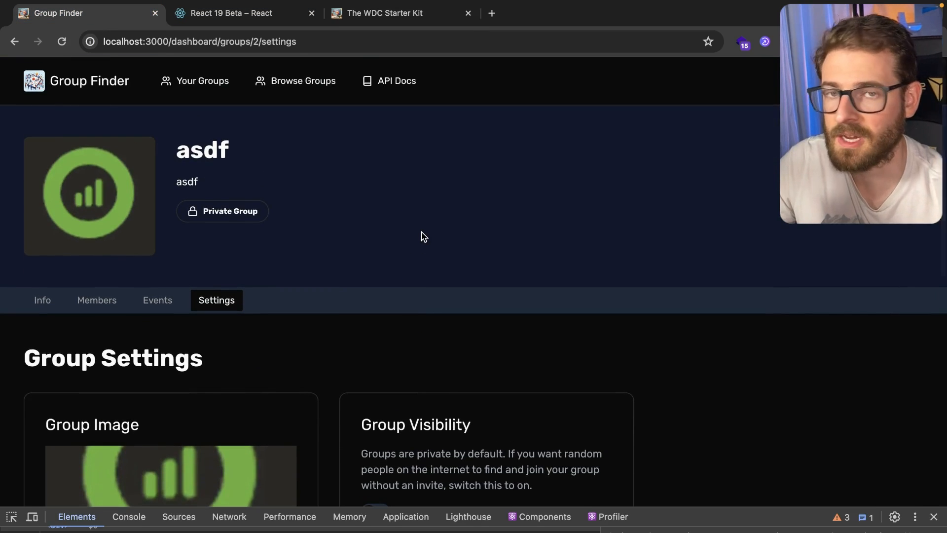
{"action": "mouse_move", "coordinate": [450, 208]}
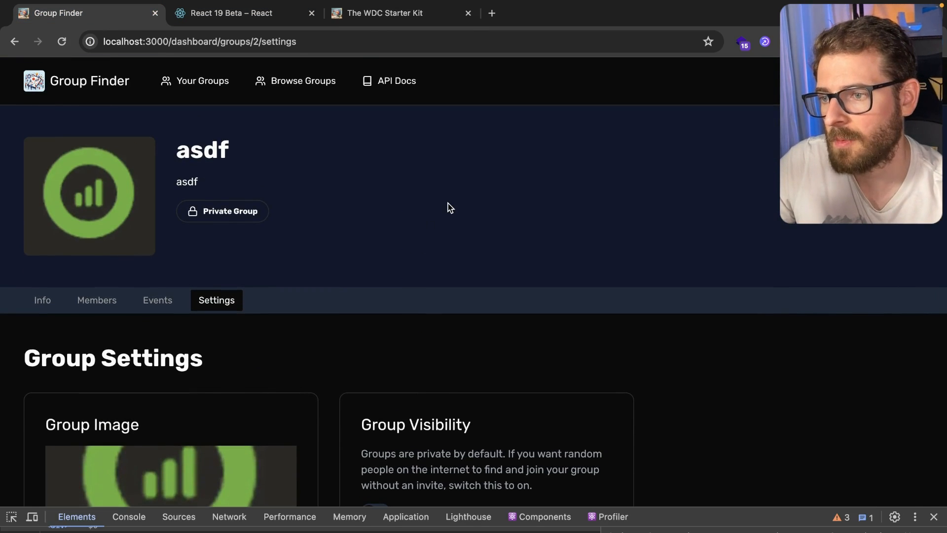